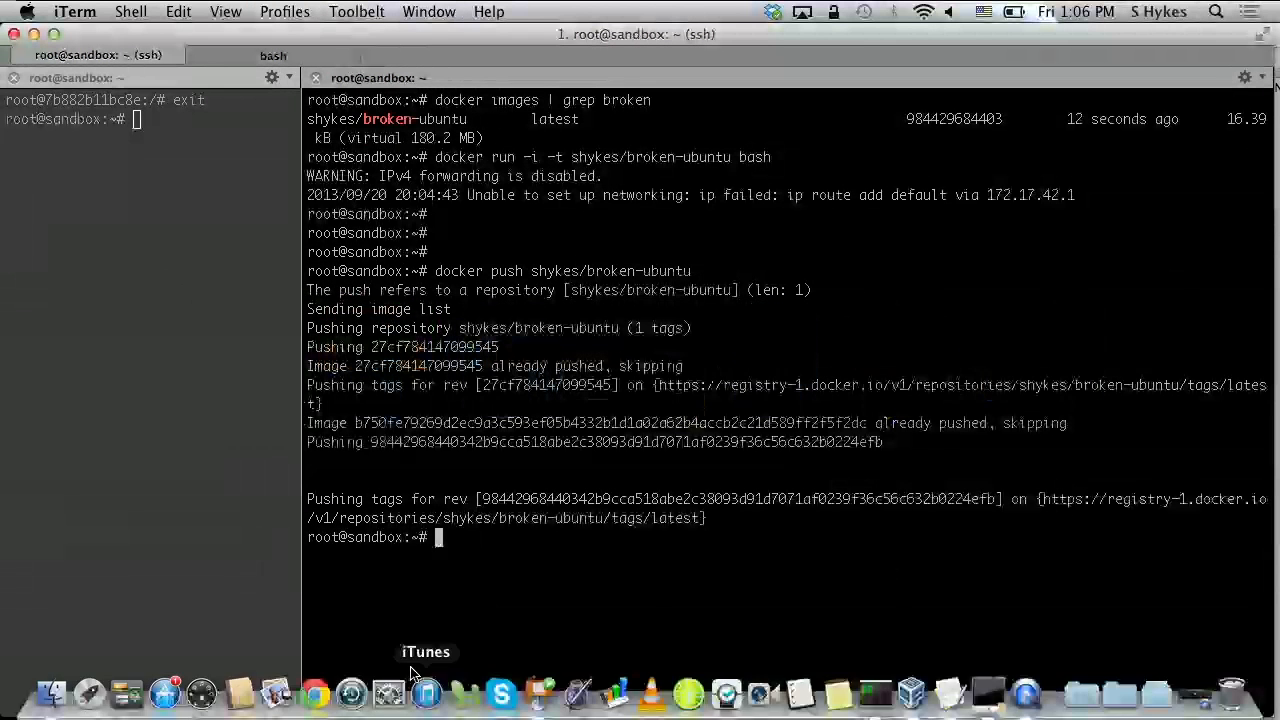
mouse_move(392, 470)
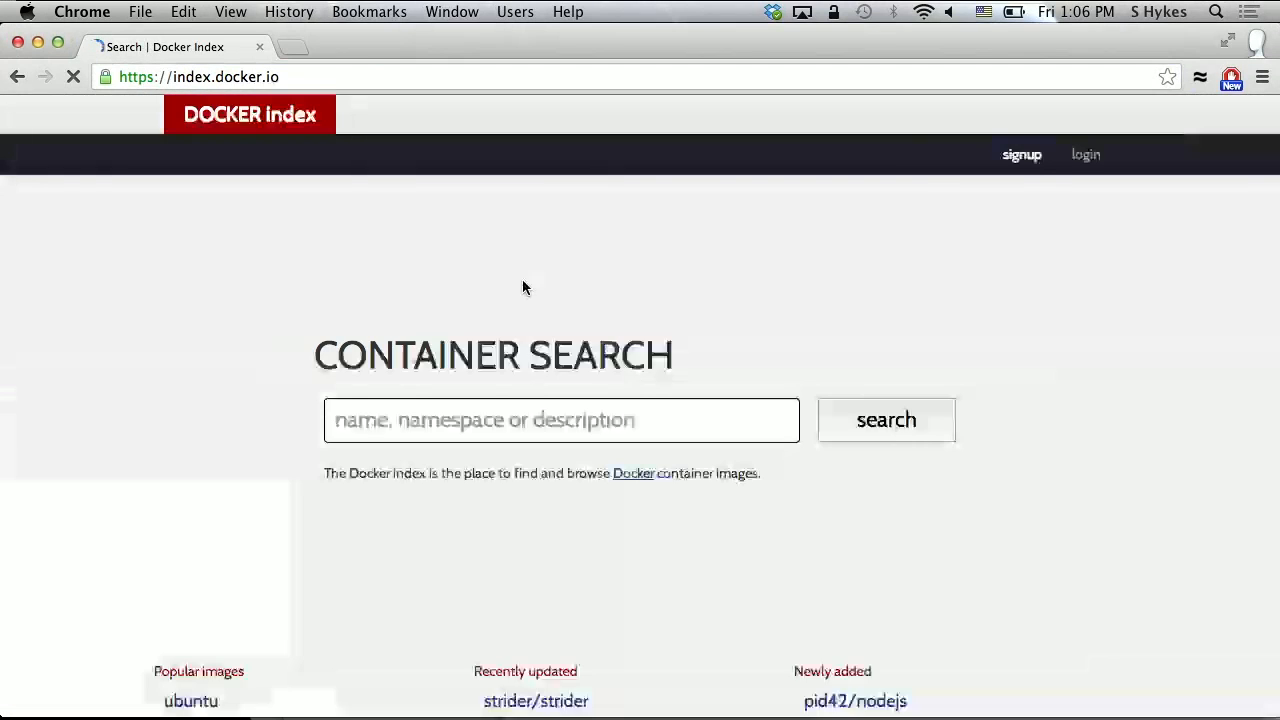
Step: Find shykes/broken-ubuntu in the Docker Index and select its docker pull command
type("br")
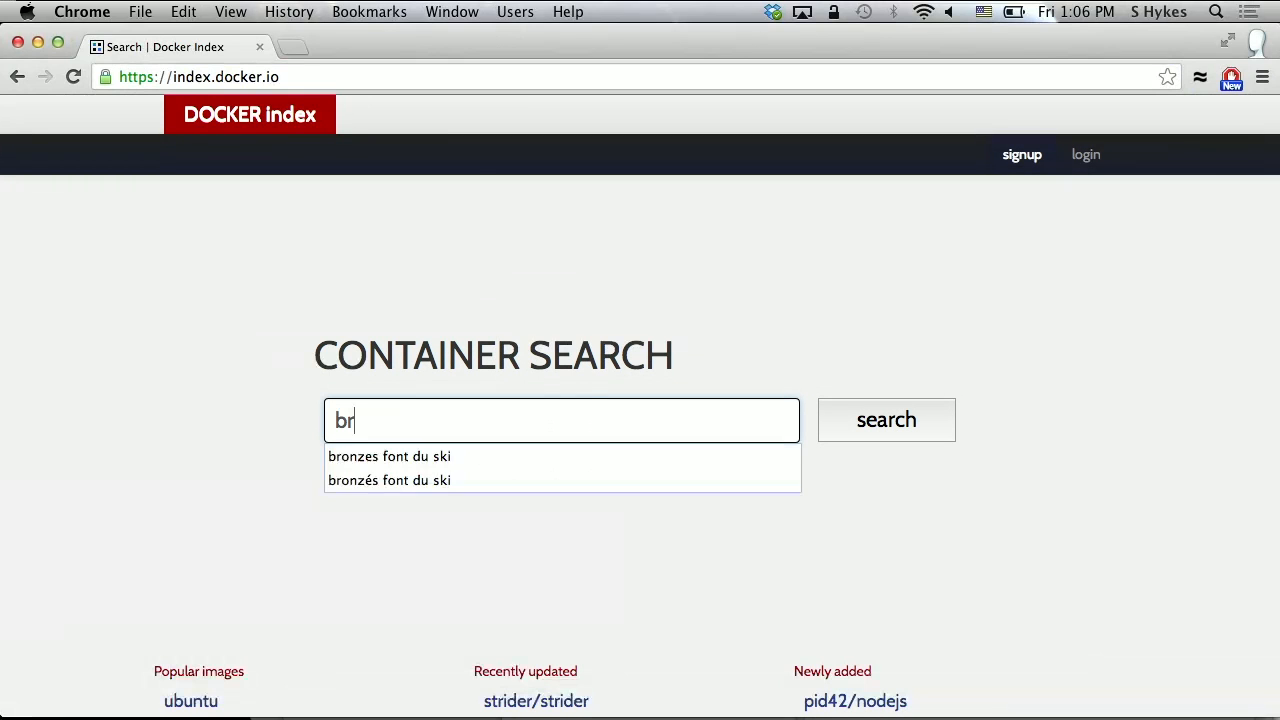
type("broken-u")
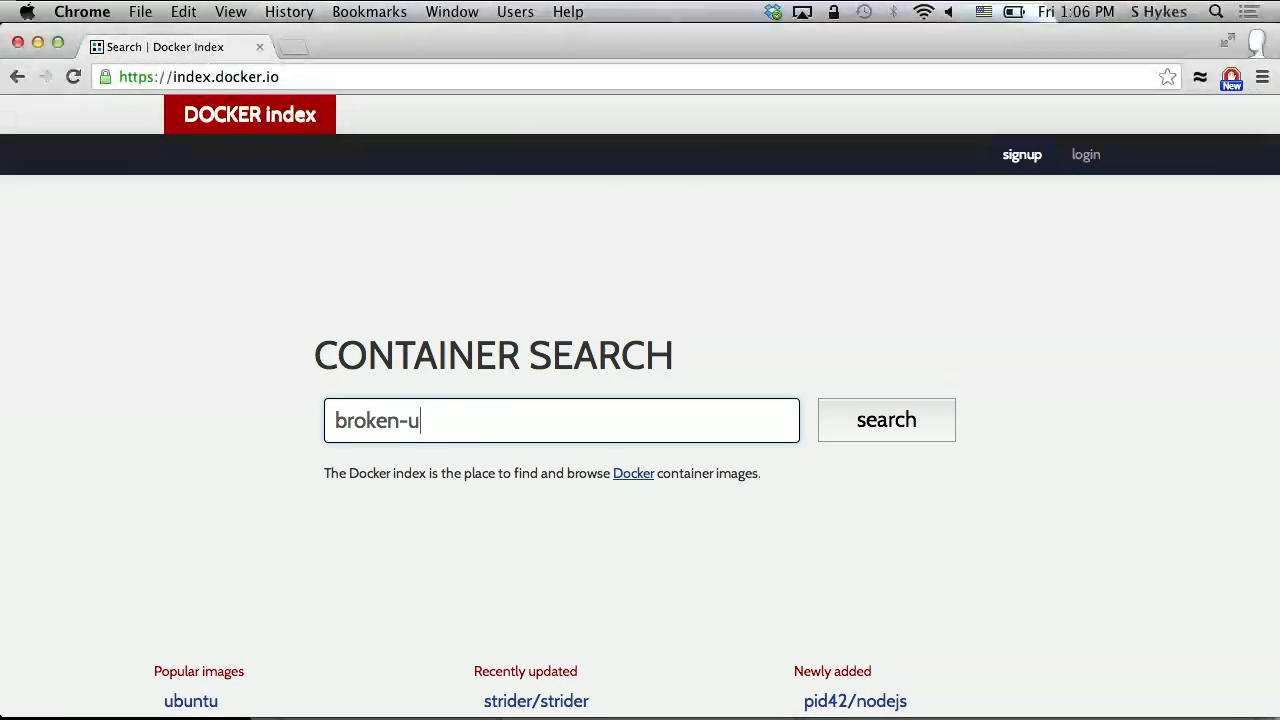
left_click(886, 420)
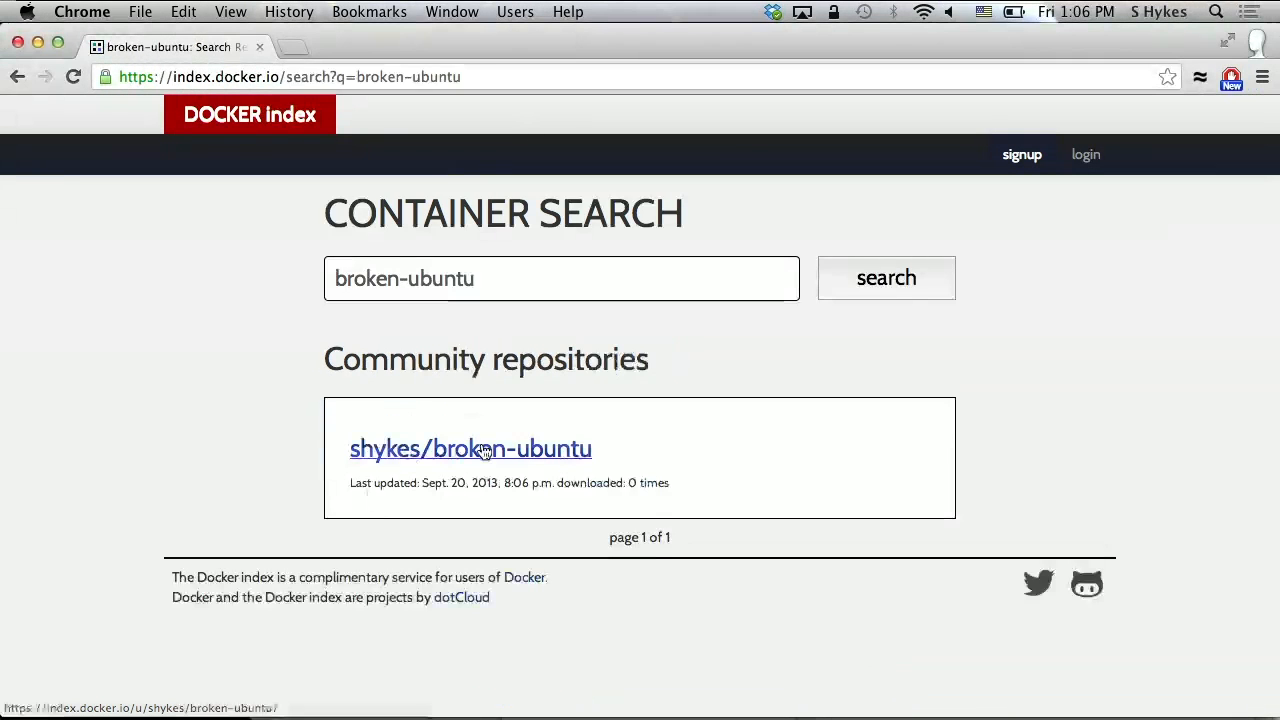
left_click(470, 448)
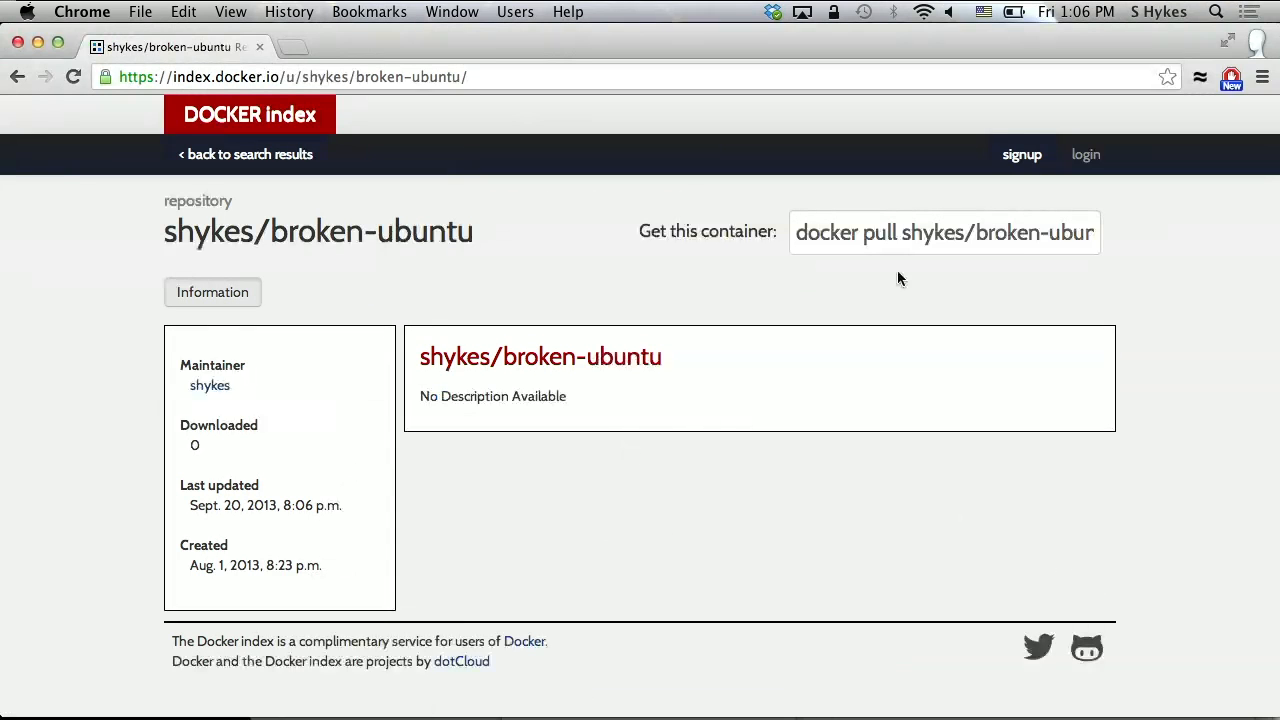
mouse_move(774, 304)
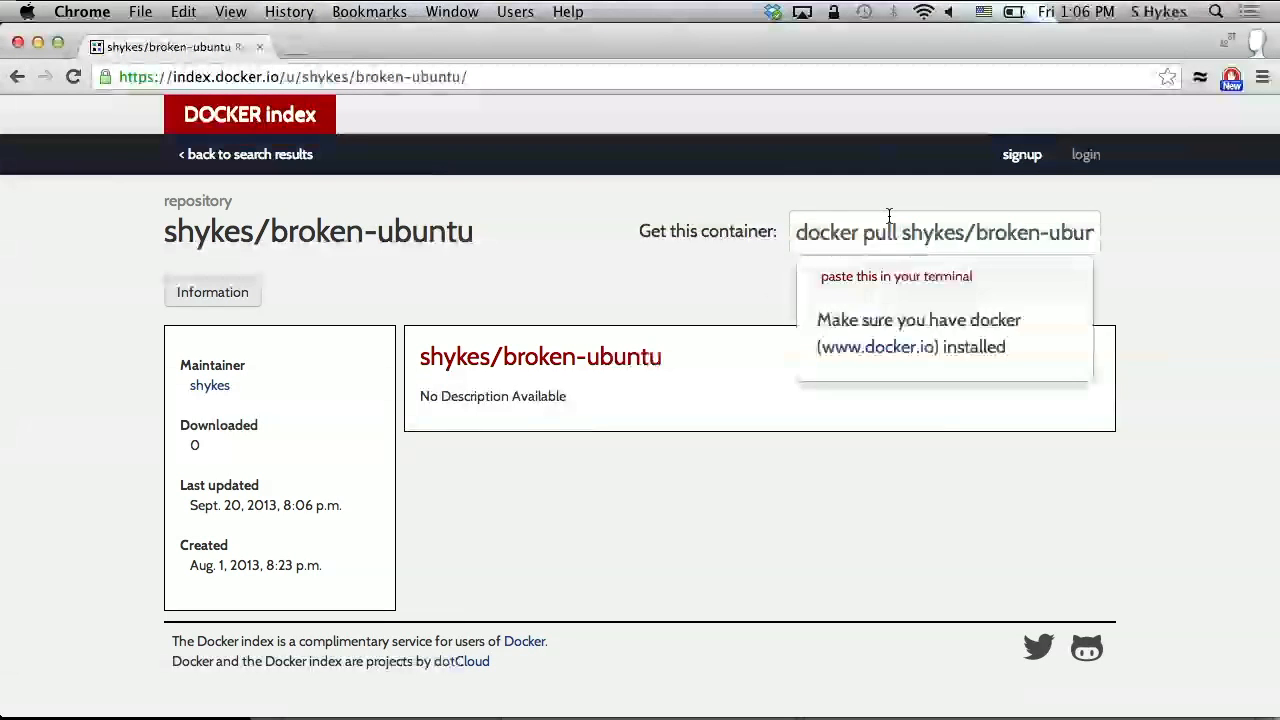
triple_click(944, 232)
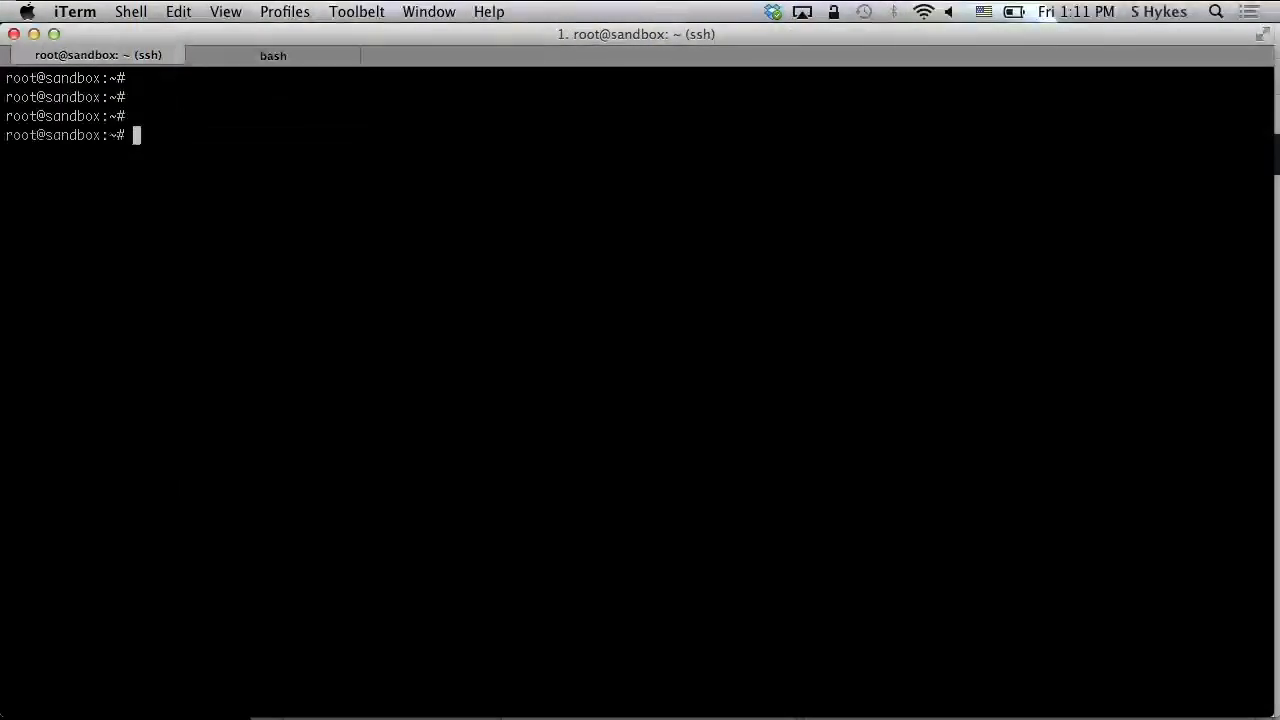
Step: Attempt docker run ubuntu nc, see 'Unable to locate nc', and begin an interactive docker run -i command
type("docker run")
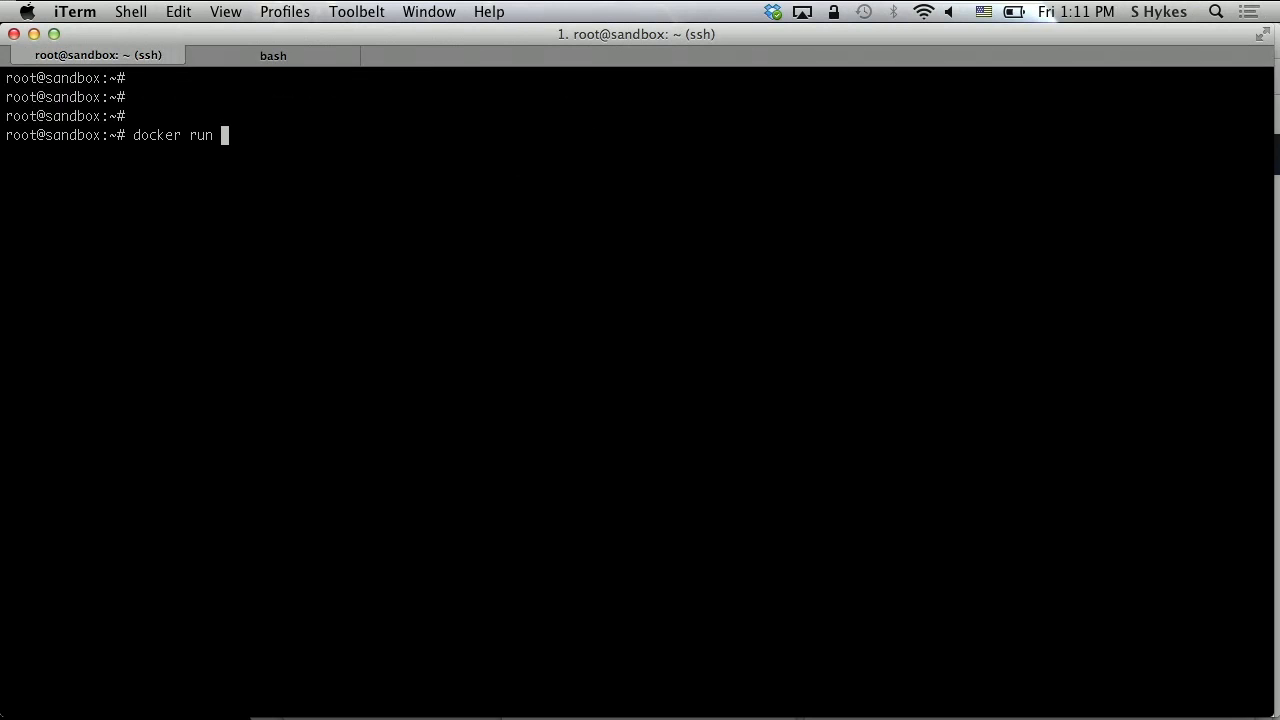
type("ubuntu:")
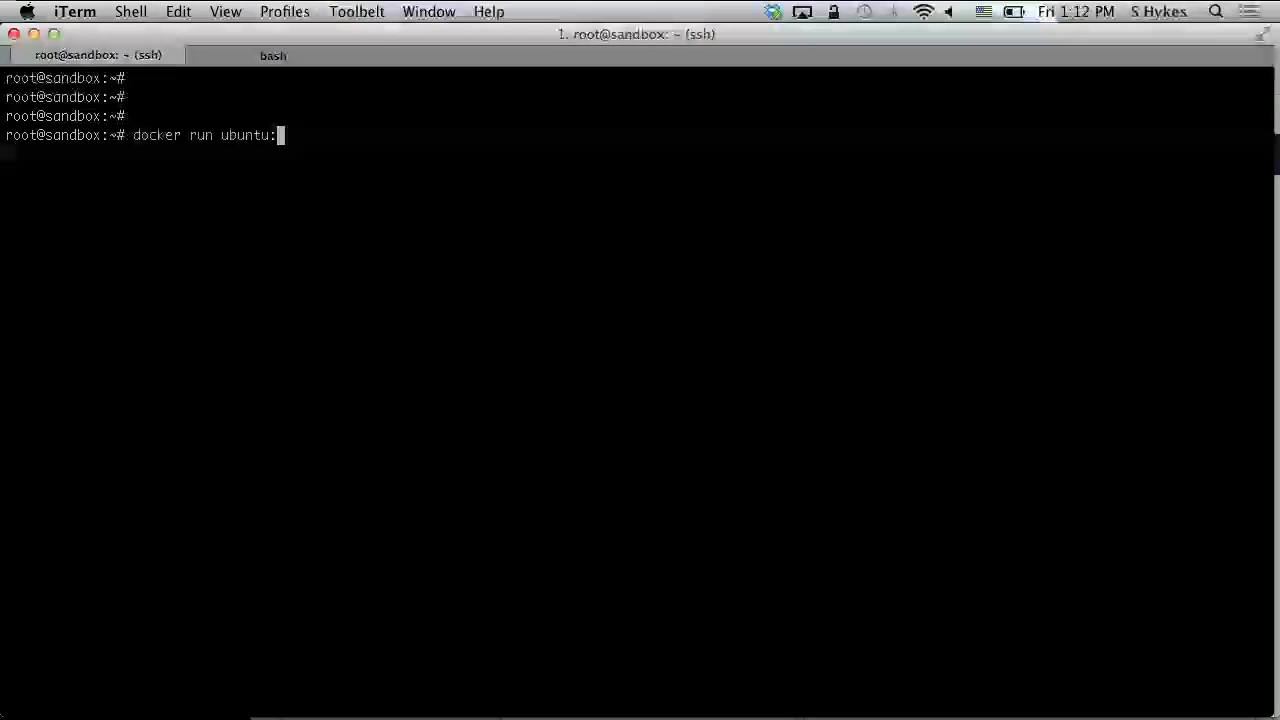
key("Backspace")
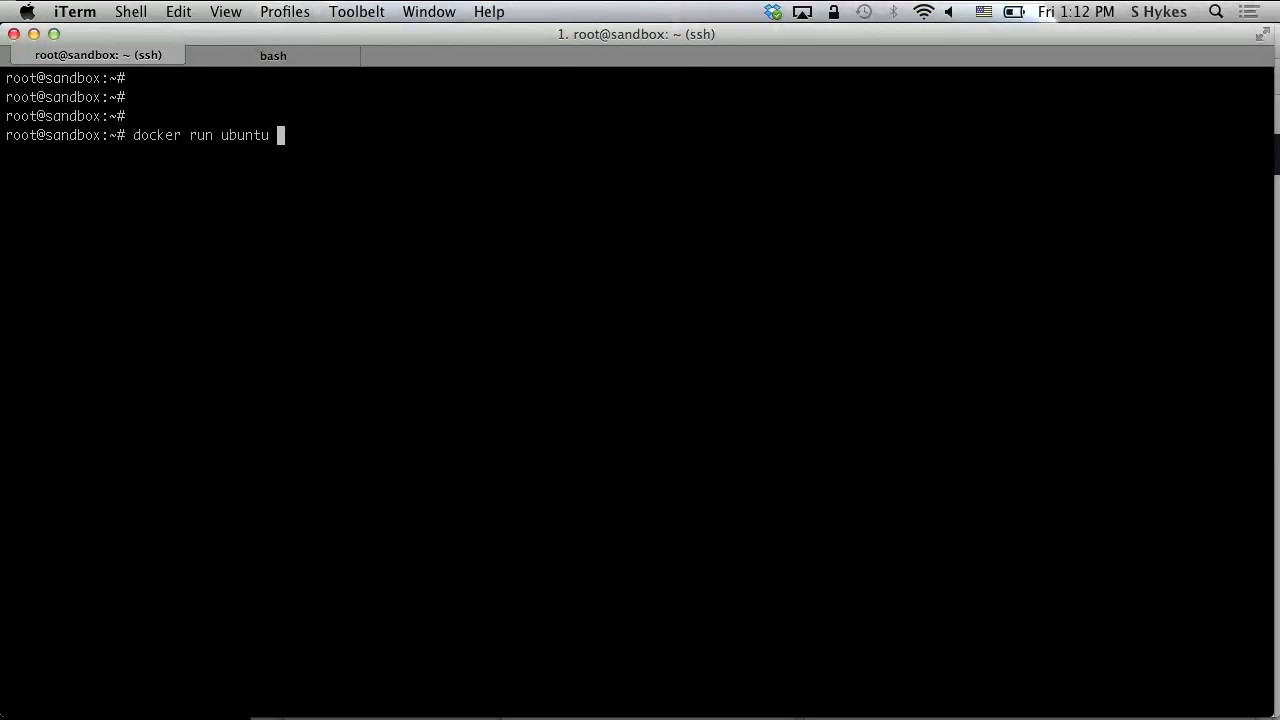
type("nc --help")
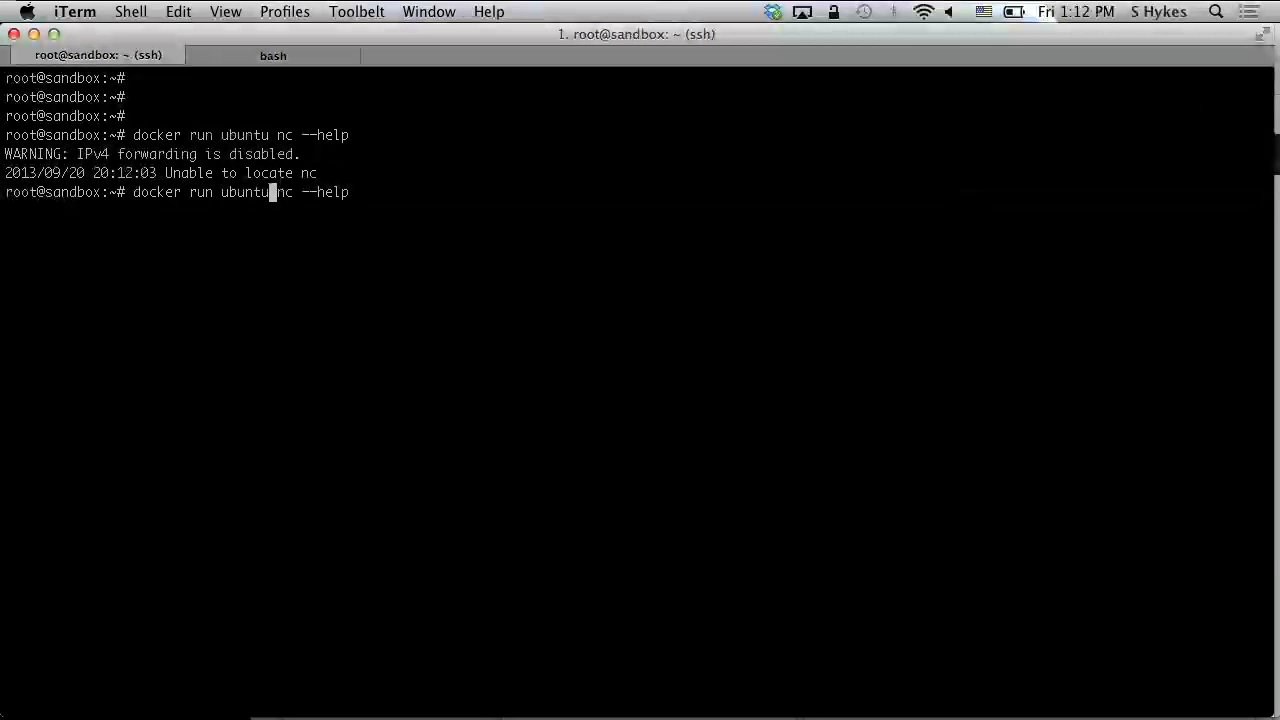
type("-i -t")
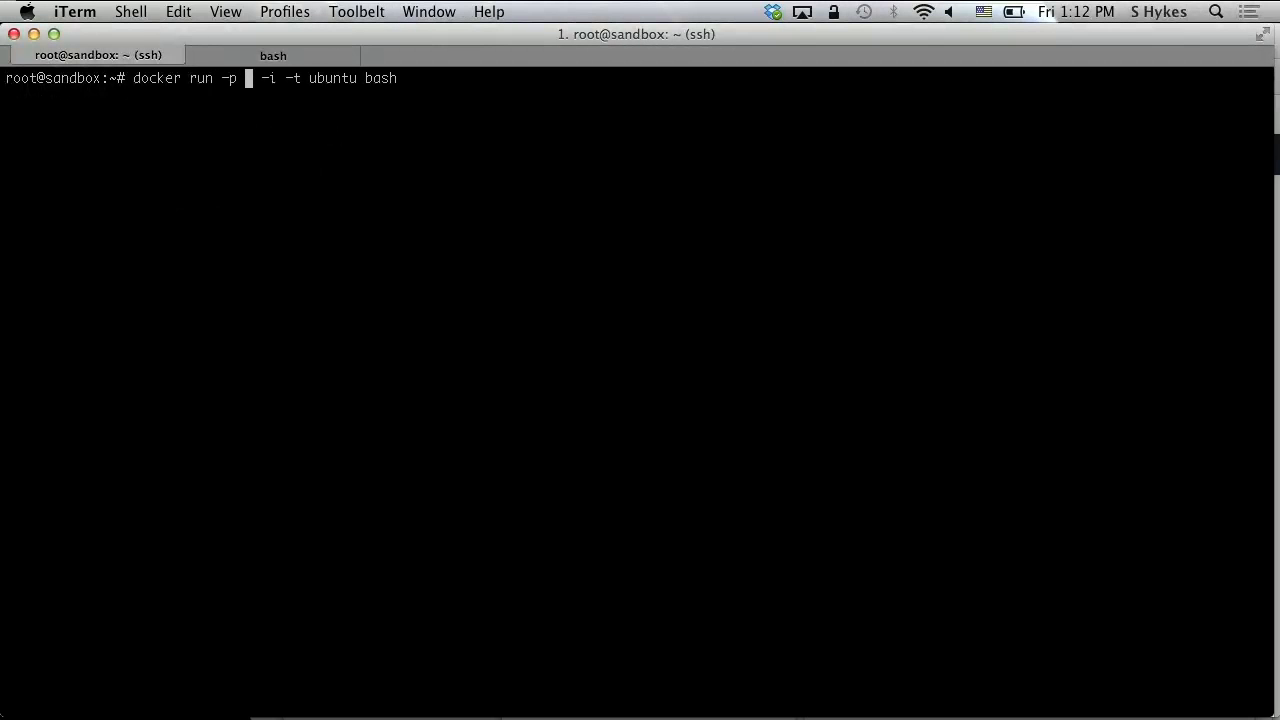
Step: Publish port 8080, install netcat in the container, and list it with docker ps as root via sudo -s
type("8080")
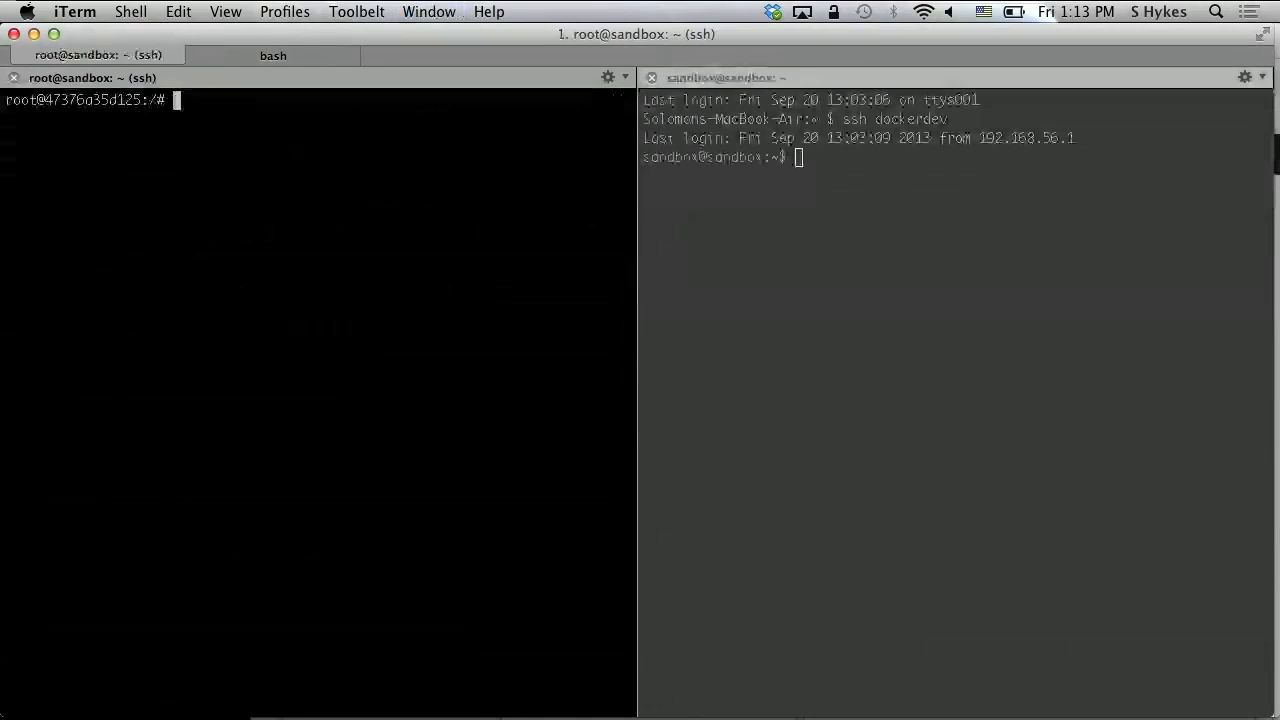
type("apt-get install netcat")
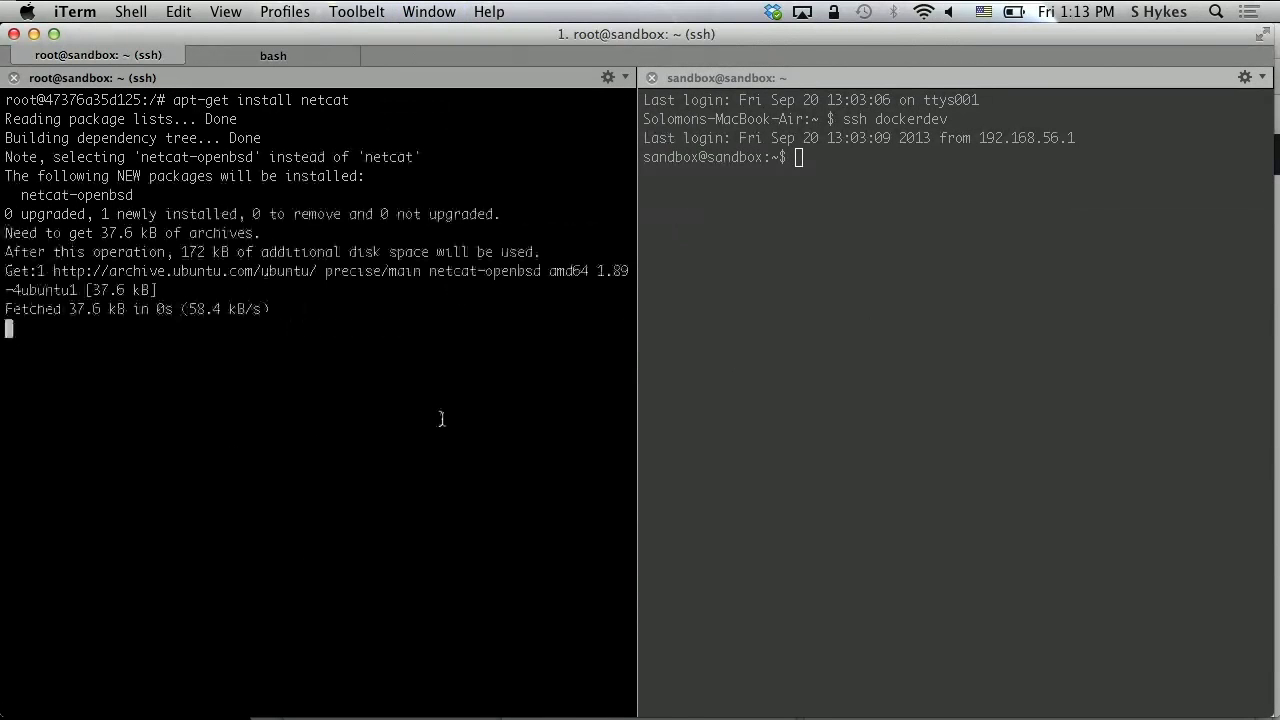
type("docker ps")
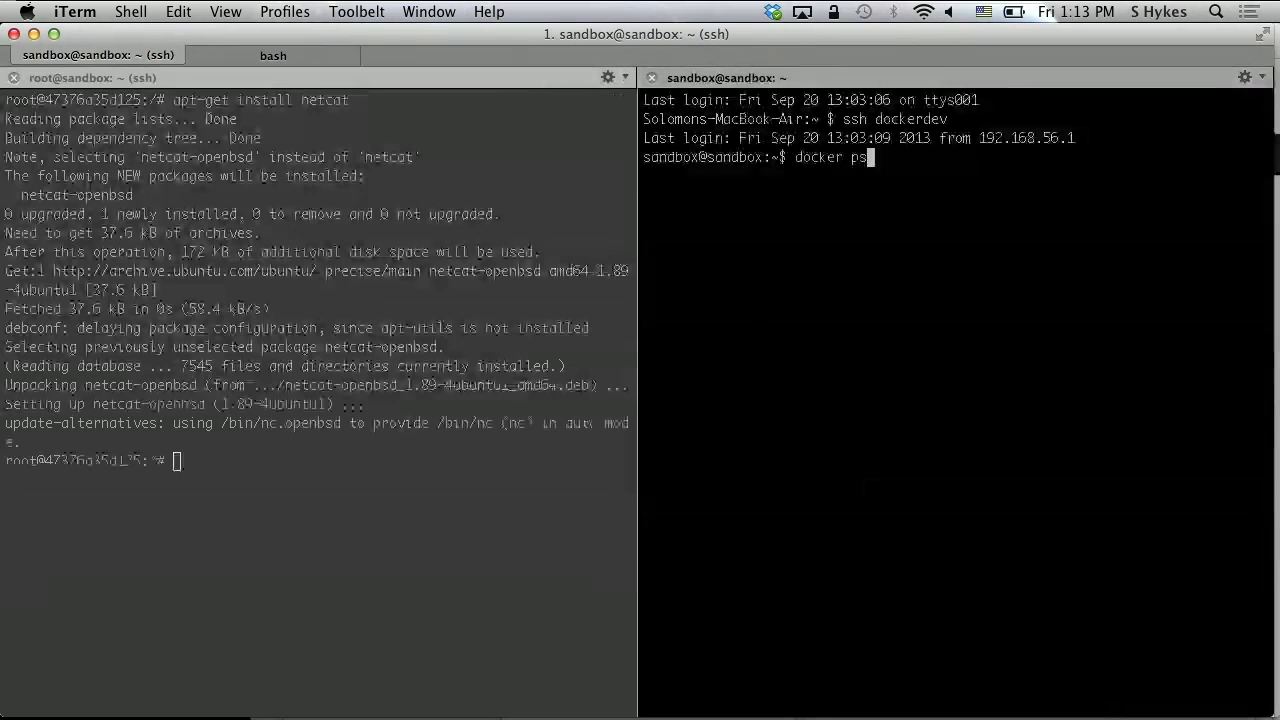
type("sudo 0s")
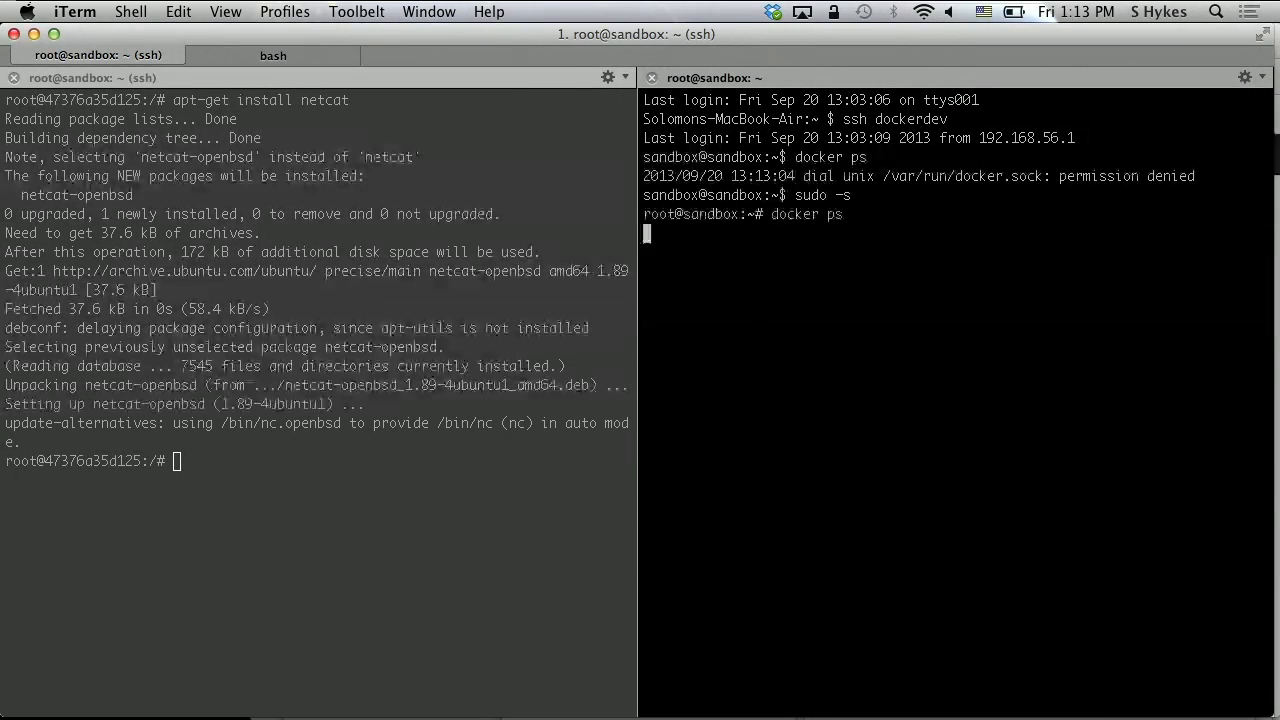
key("Return")
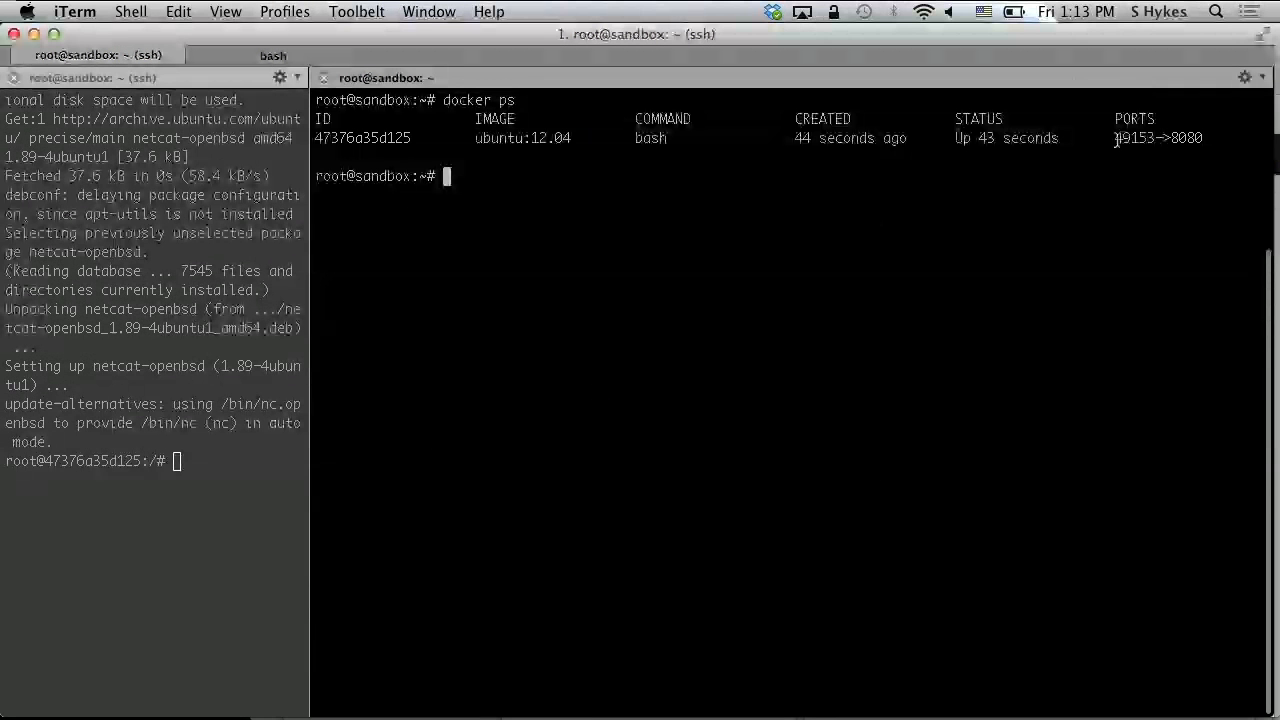
Step: Run docker diff on the copied container ID to show its filesystem changes
double_click(1132, 138)
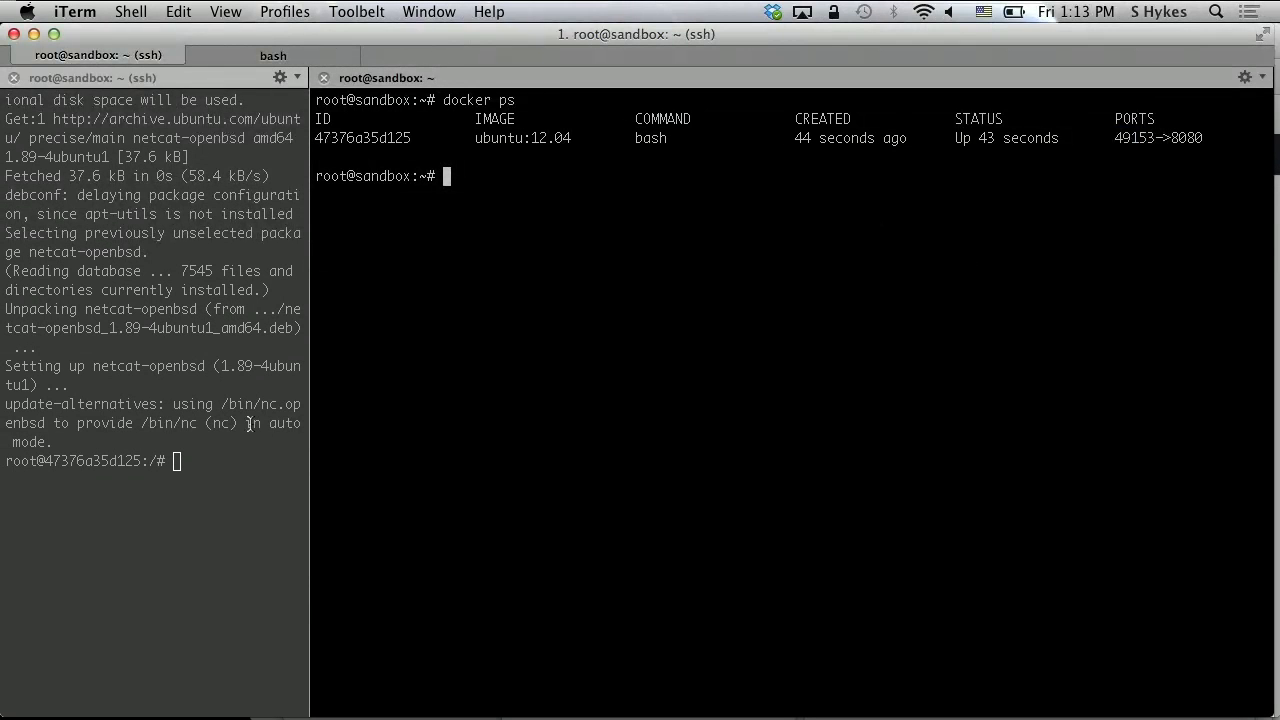
type("docker diff 47376a35d125")
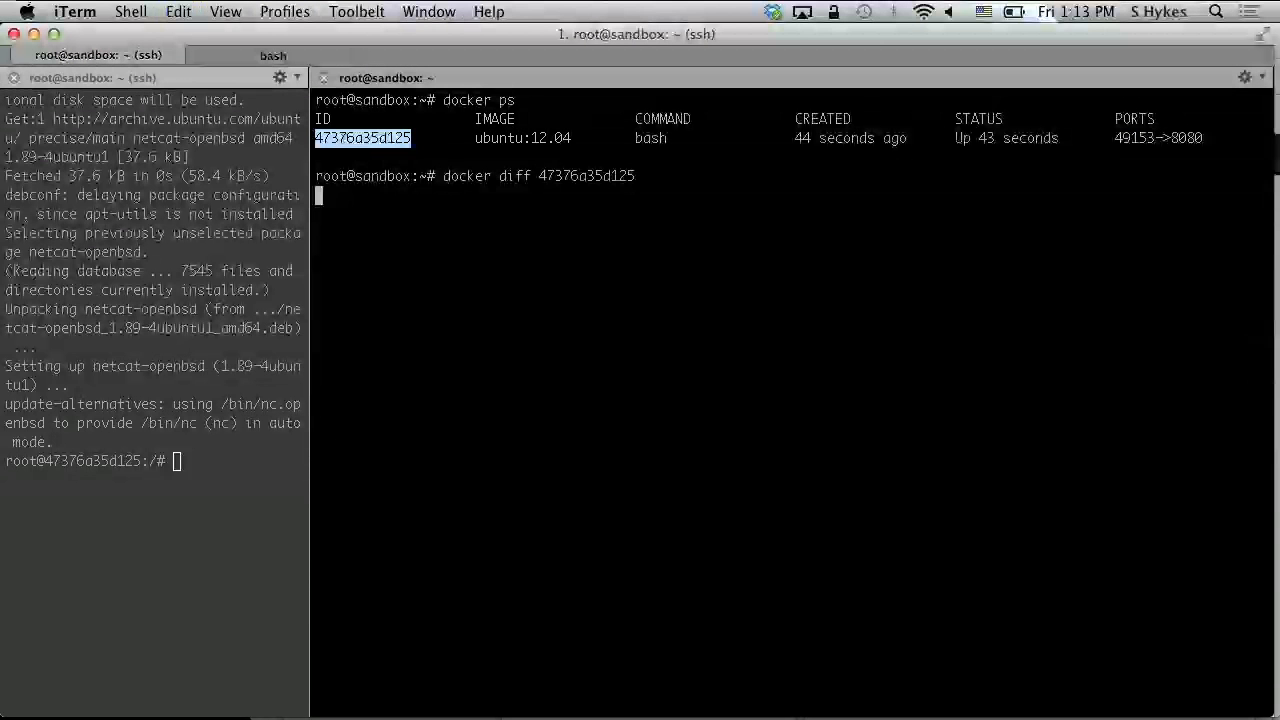
key("Return")
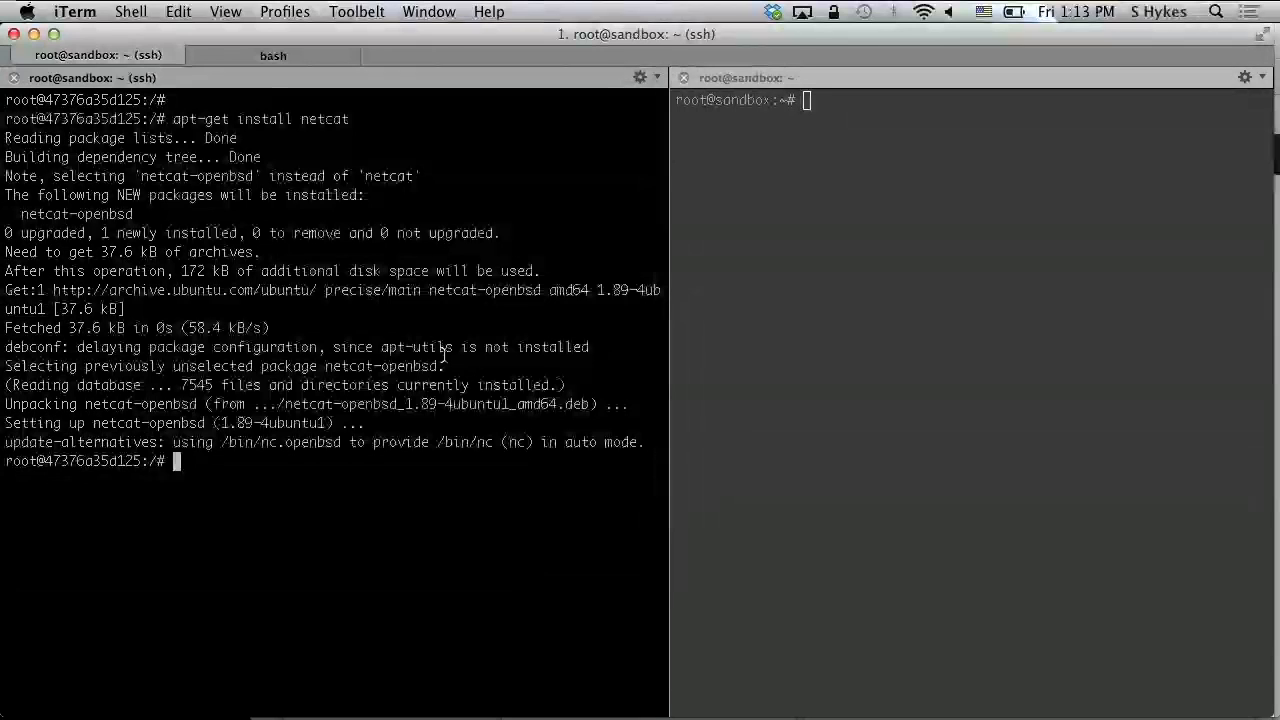
Step: Start nc -l listening on port 8080 in the container and begin docker ps on the host
type("nc")
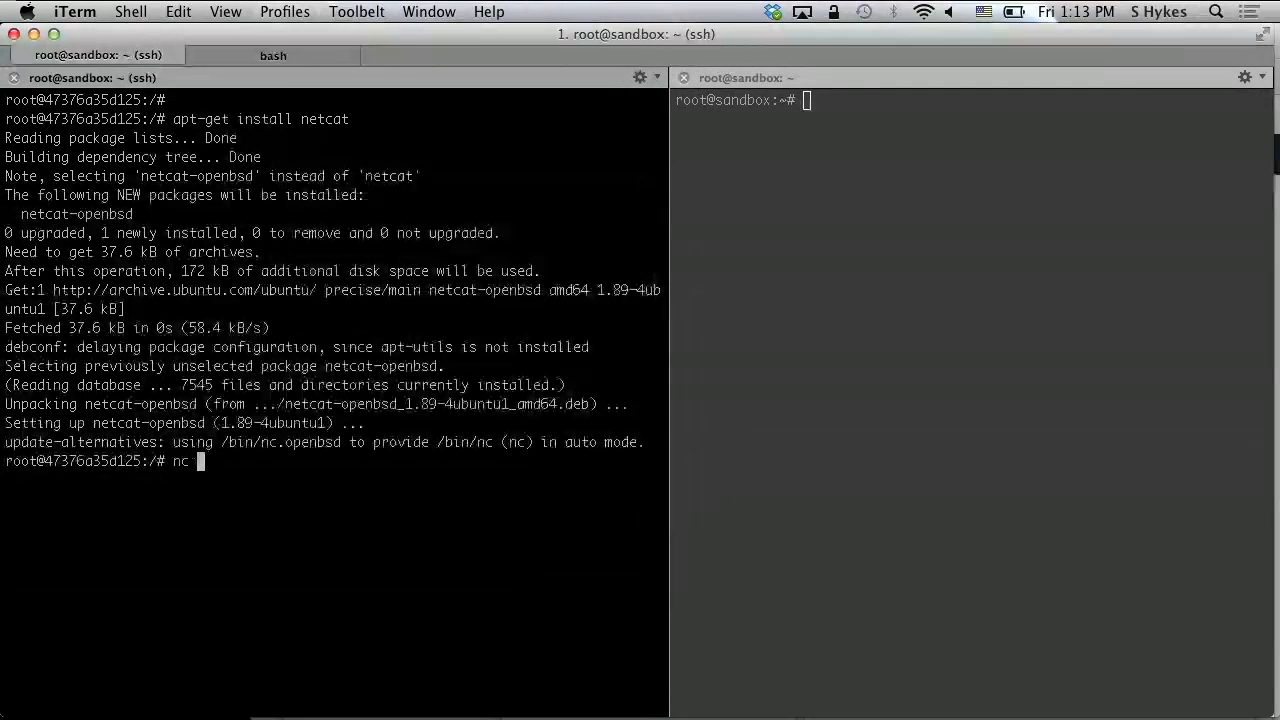
type("-l -p 8080")
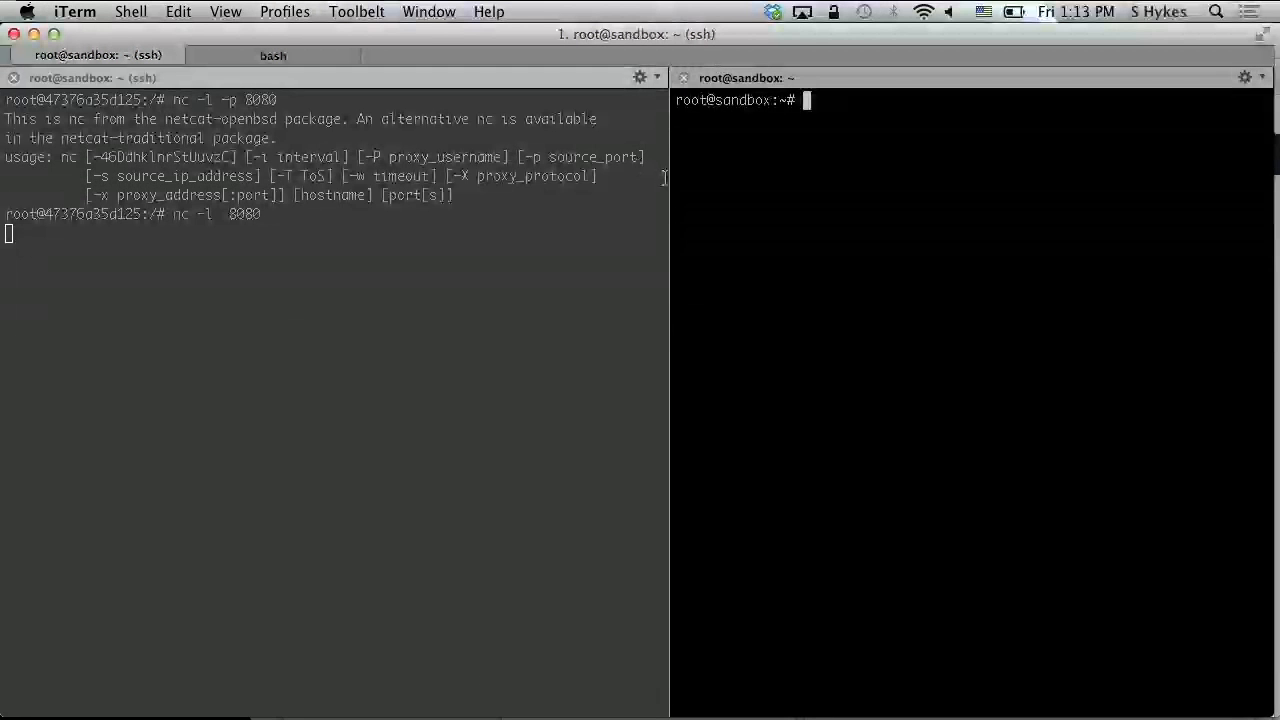
type("docker ps")
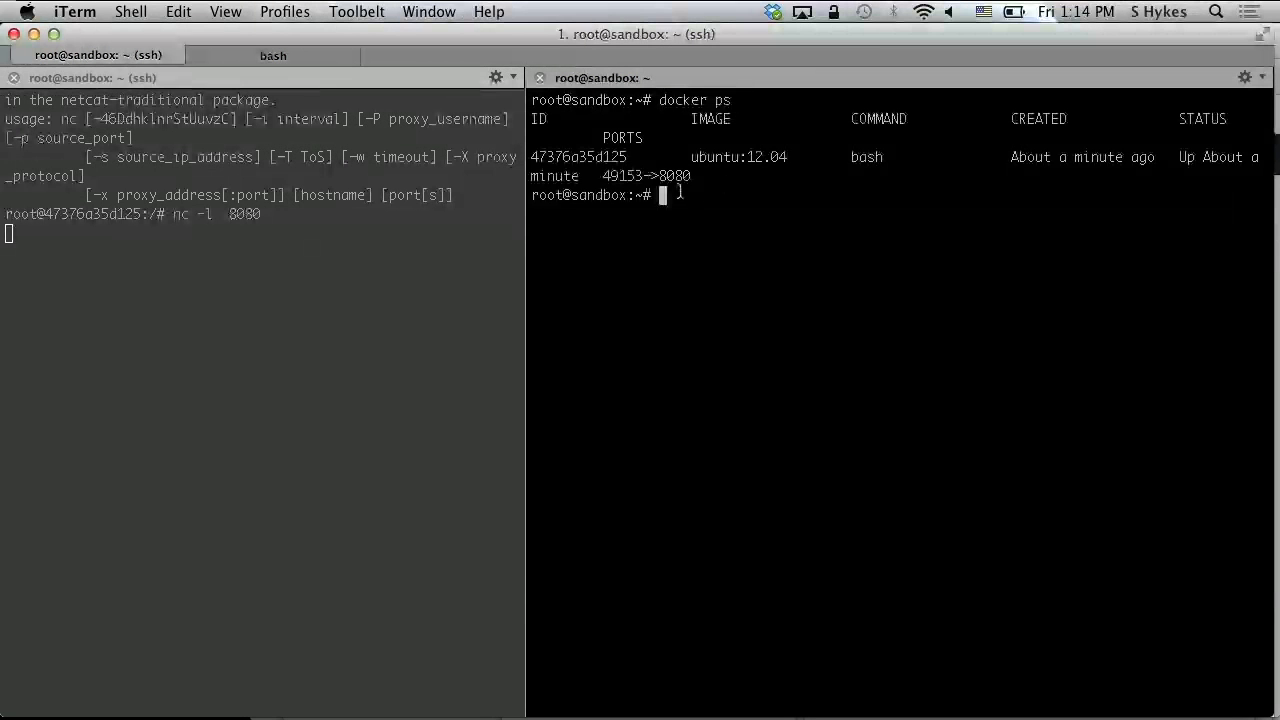
double_click(620, 176)
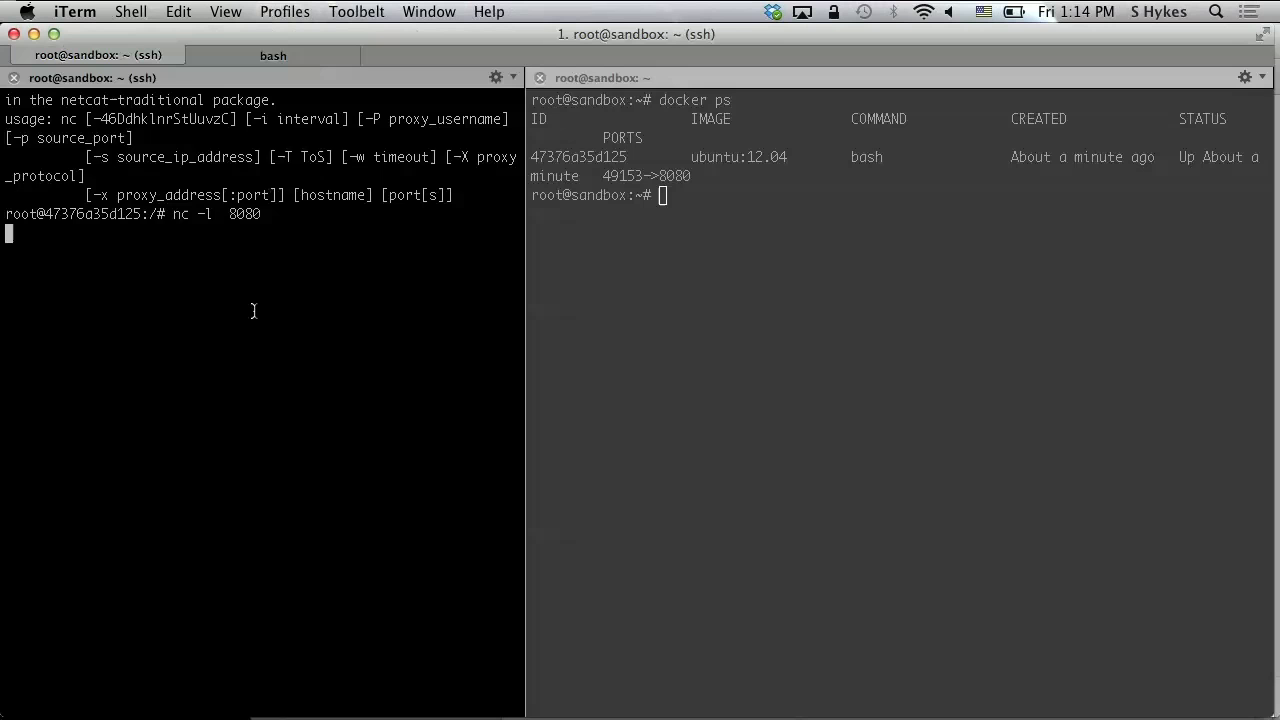
Step: Compose curl localhost:49153 aimed at the container's published port
type("curl")
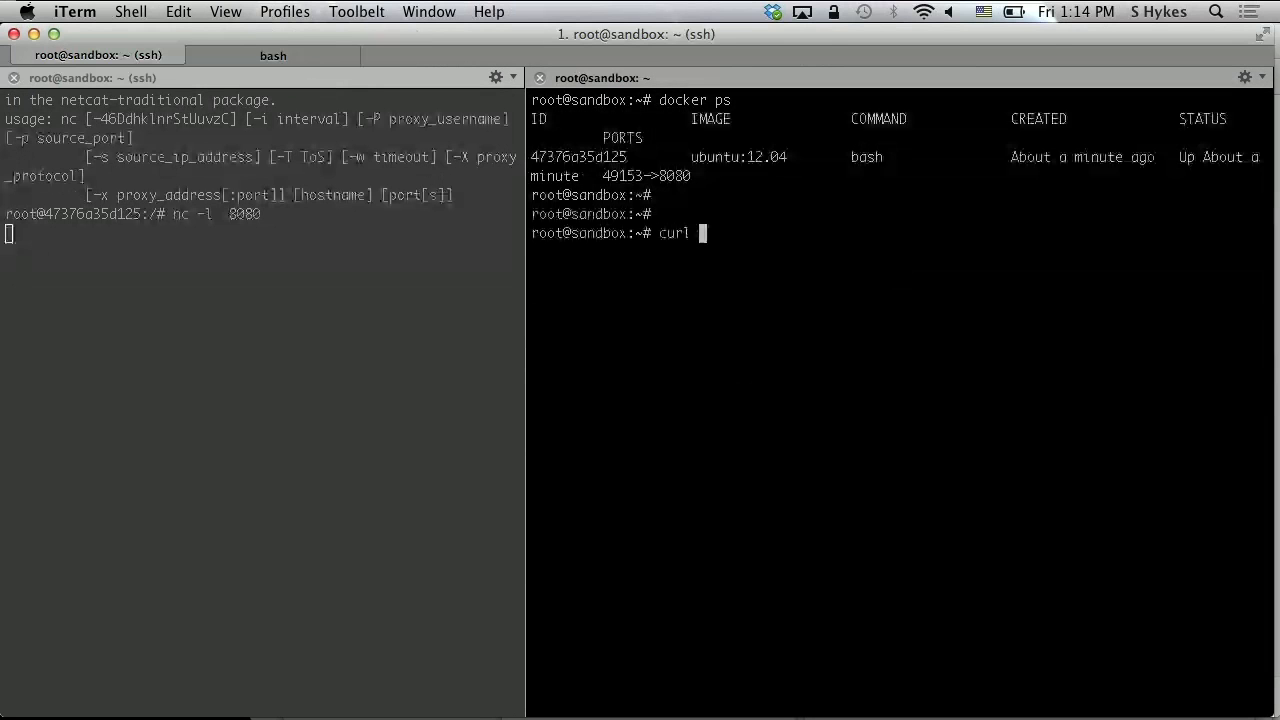
type("localhost:")
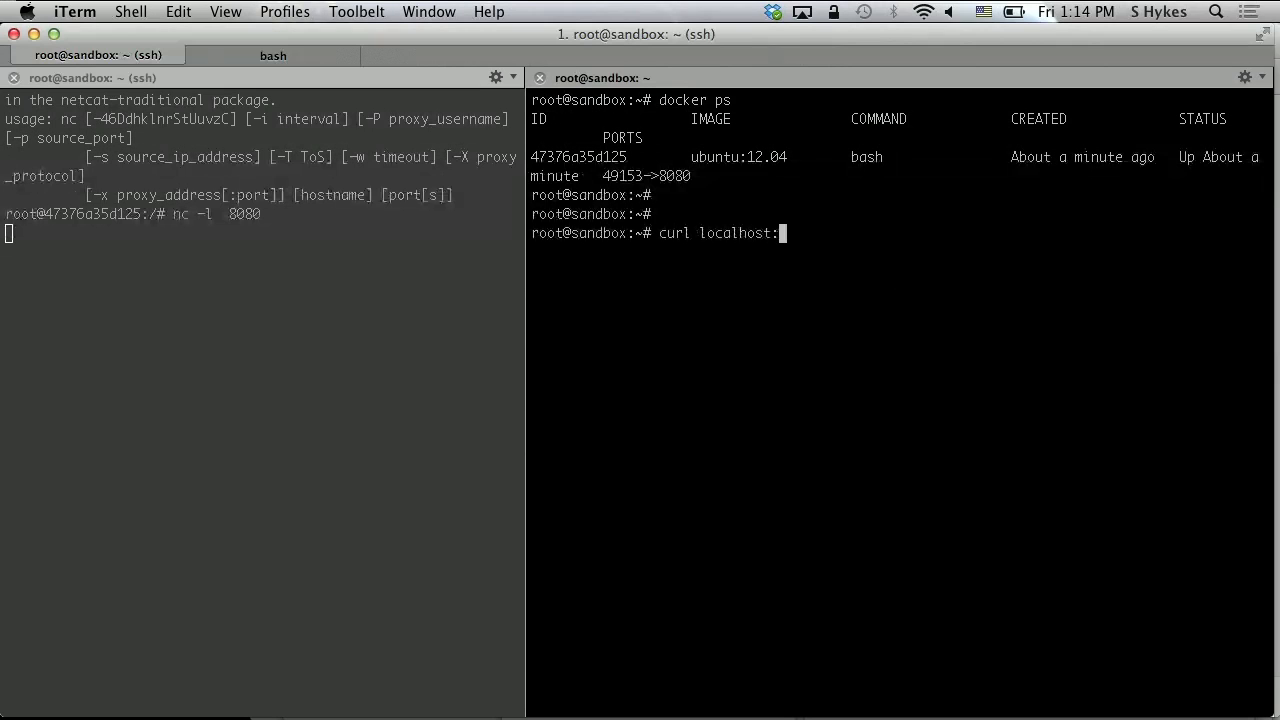
type("49")
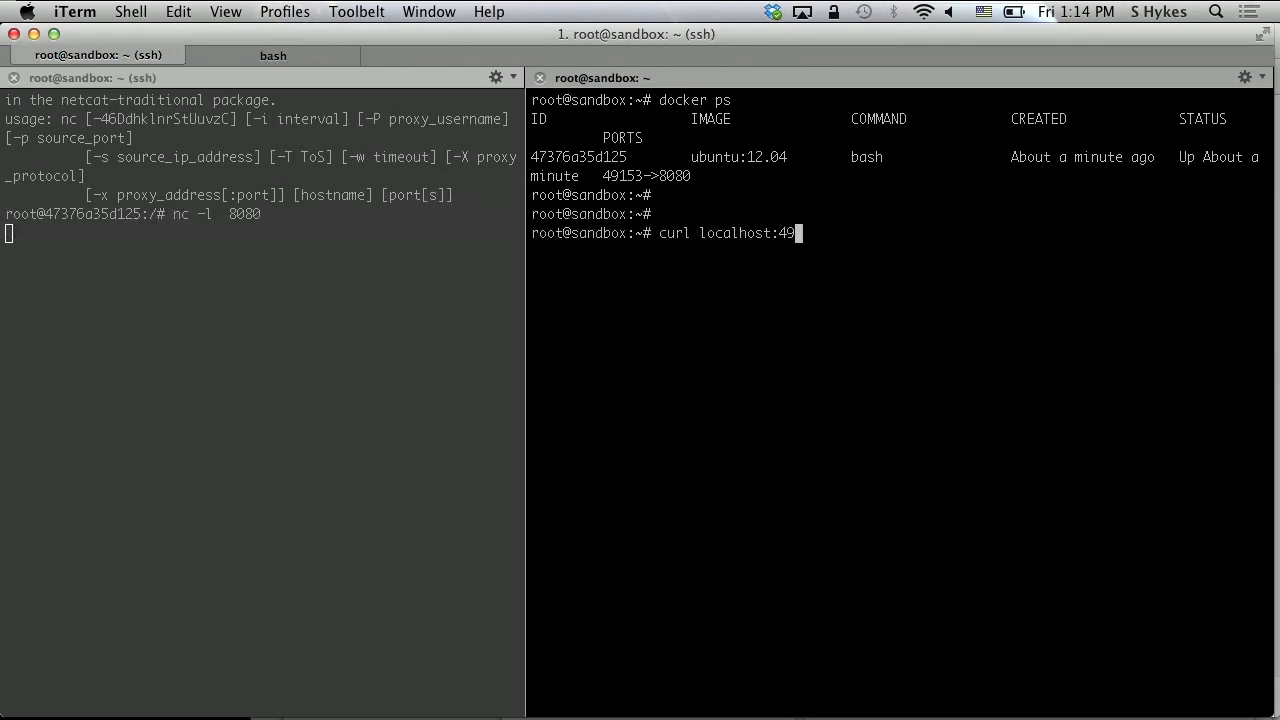